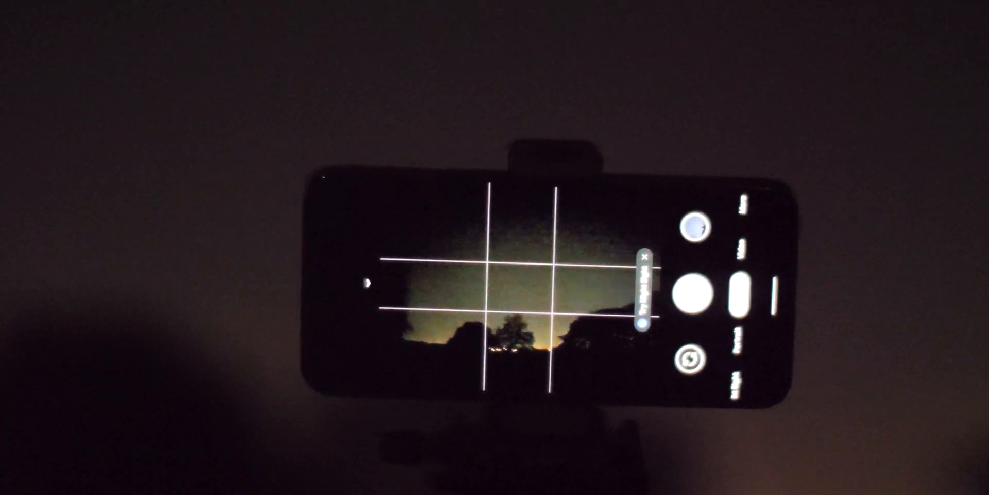
Start the long Night Sight exposure of the treetops against the night sky.
{"action": "left_click", "coordinate": [689, 292]}
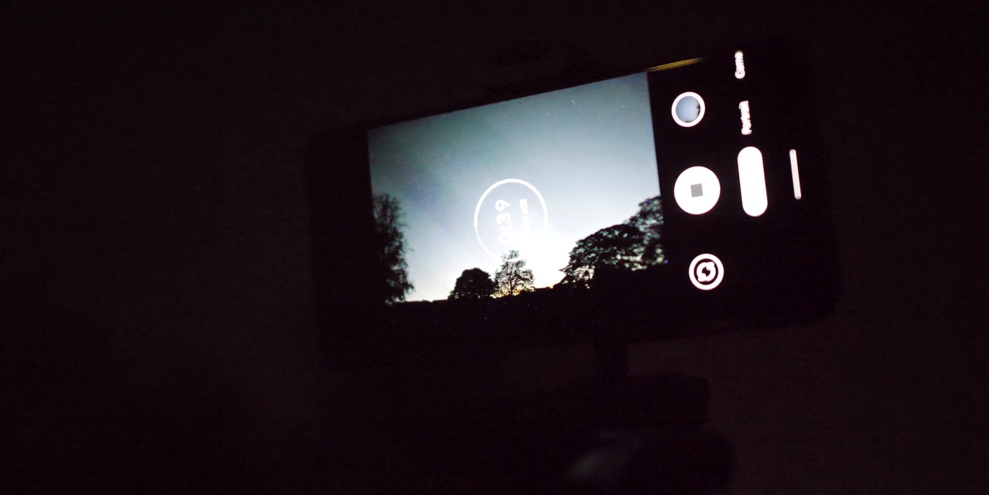